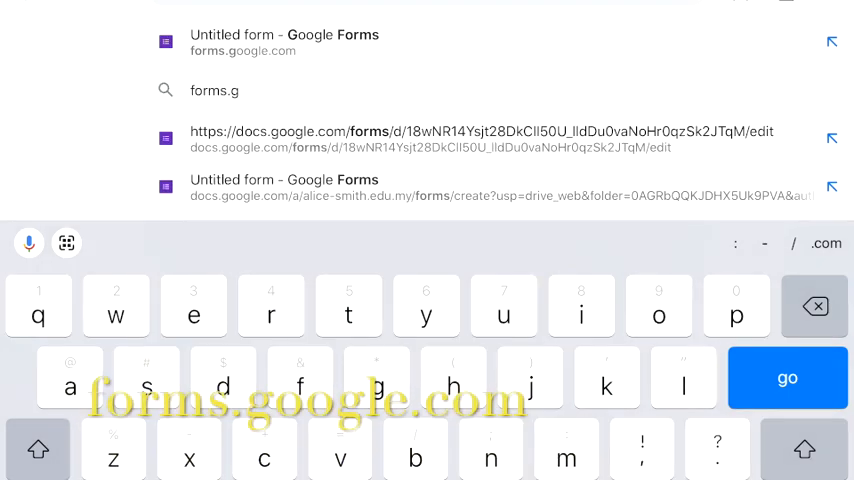
- Start a new blank Google Form from forms.google.com
left_click(264, 460)
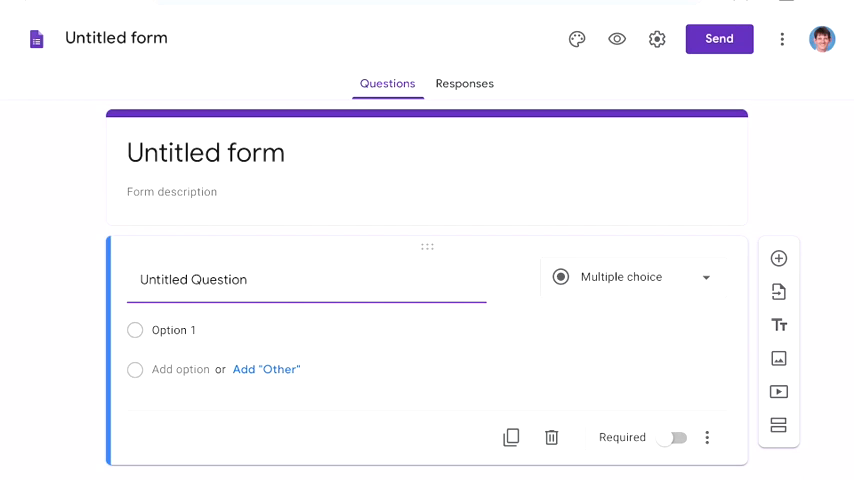
- Make the form a quiz from the Quizzes settings
left_click(656, 40)
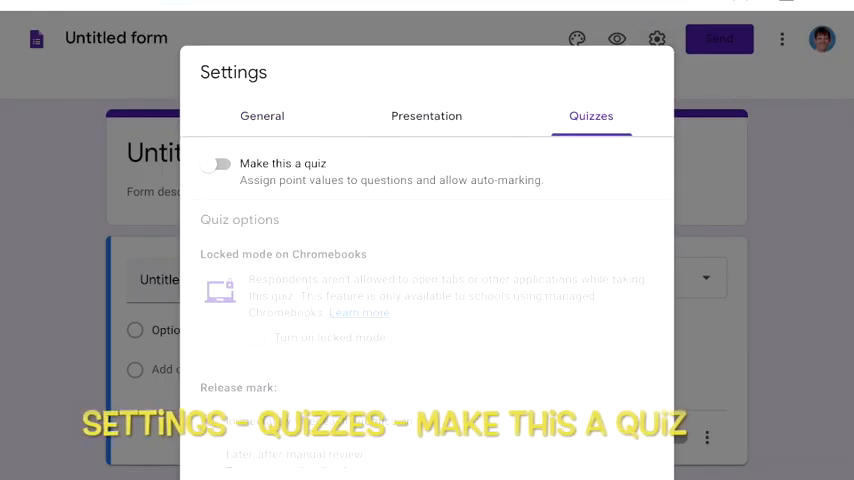
left_click(218, 164)
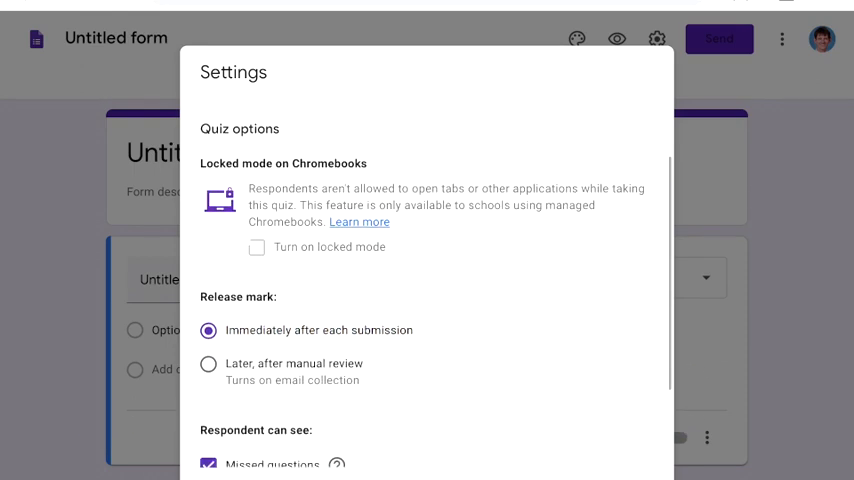
scroll("down", 3)
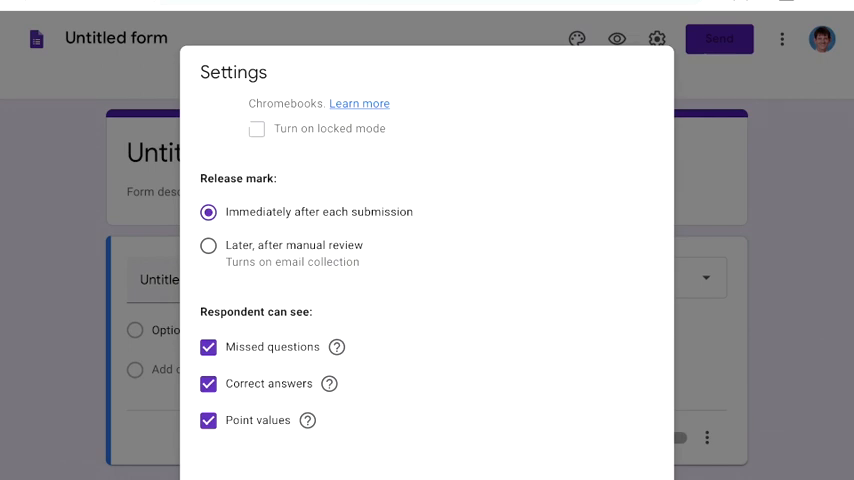
- Release marks immediately after each submission, hide missed questions, and save the settings
left_click(208, 244)
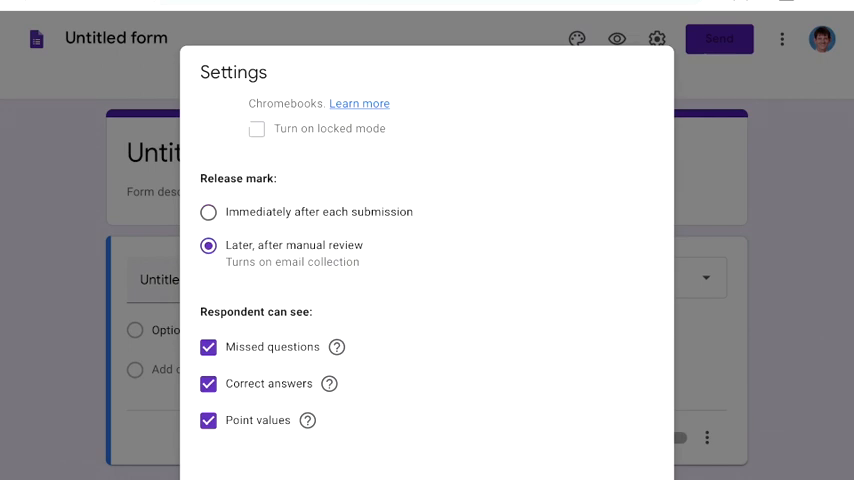
left_click(208, 212)
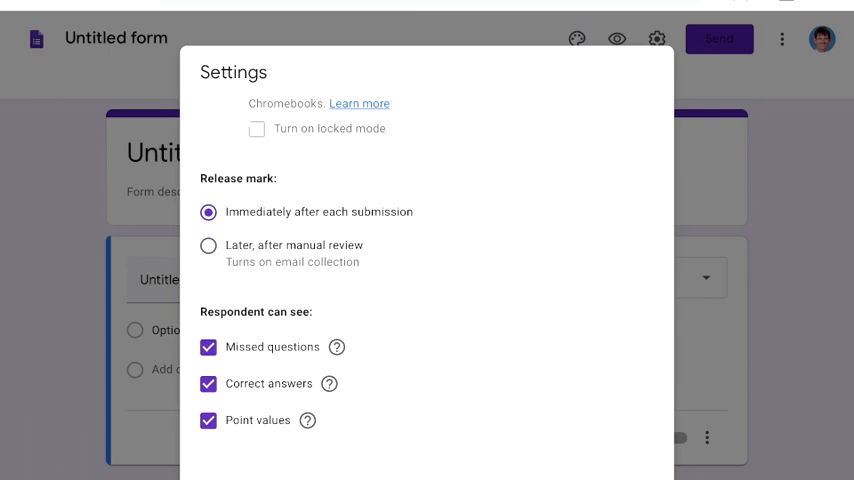
left_click(208, 348)
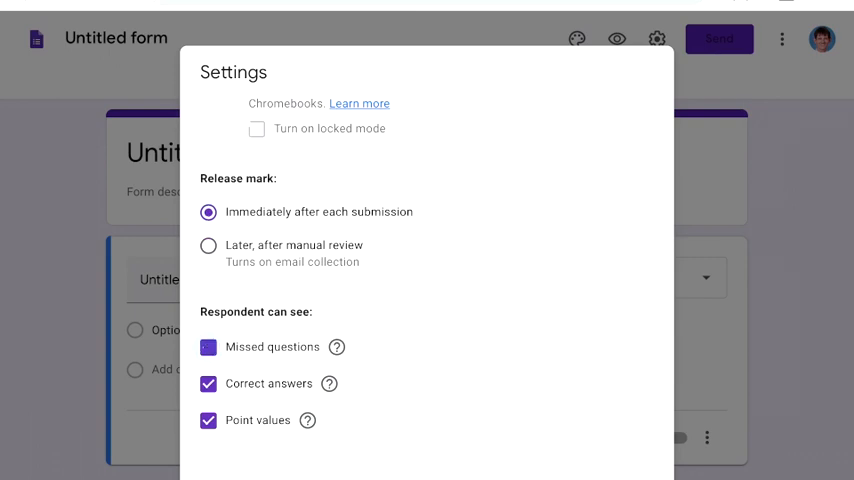
left_click(208, 348)
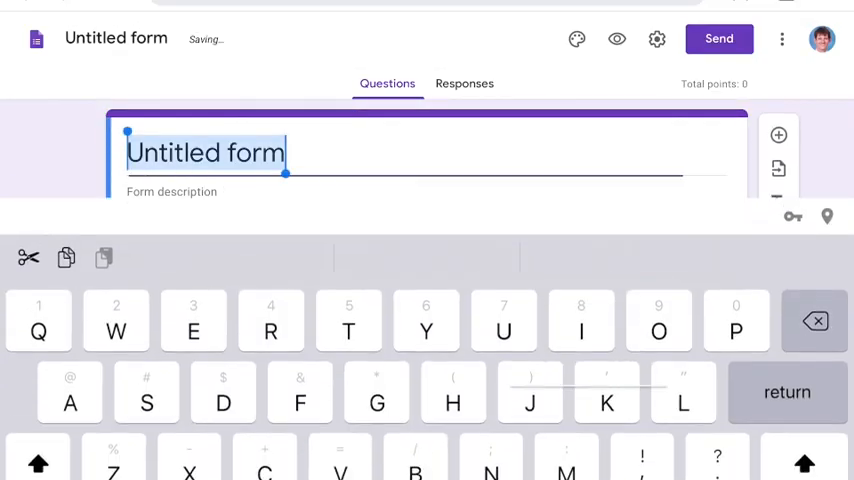
- Retitle the form 'Aztec quiz'
type("Aztec quiz")
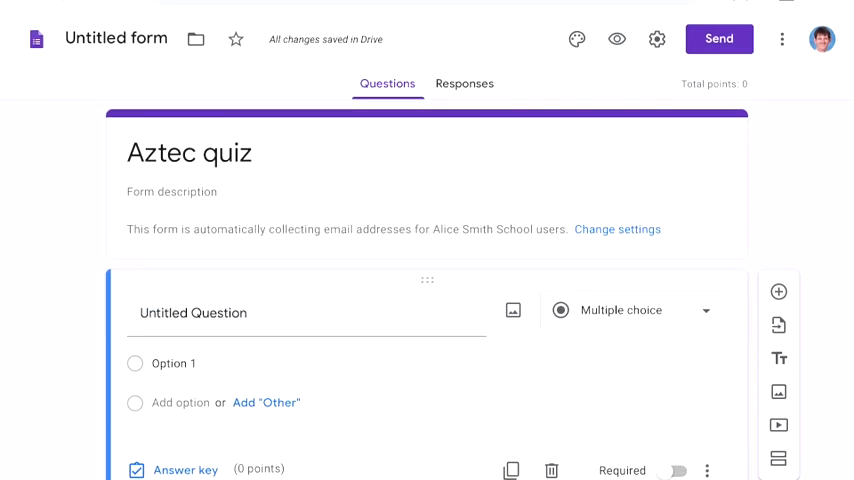
- Reword the first question to 'When did the Aztec civilization exist?'
double_click(192, 312)
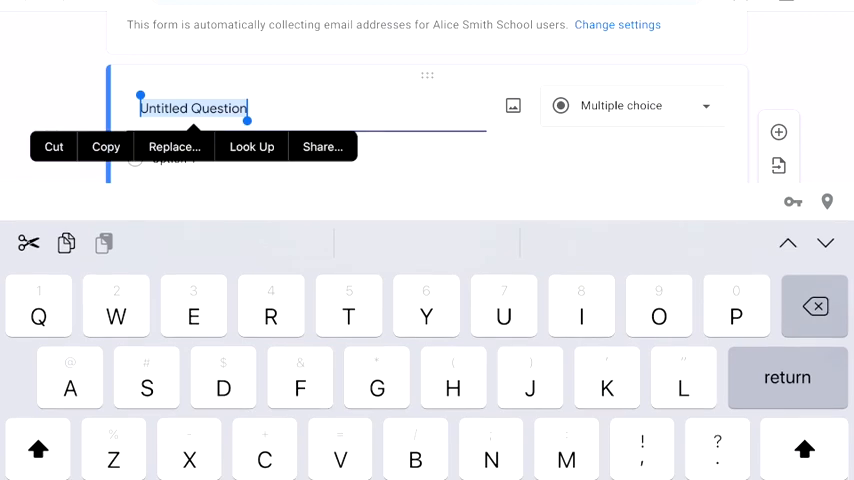
type("When did the")
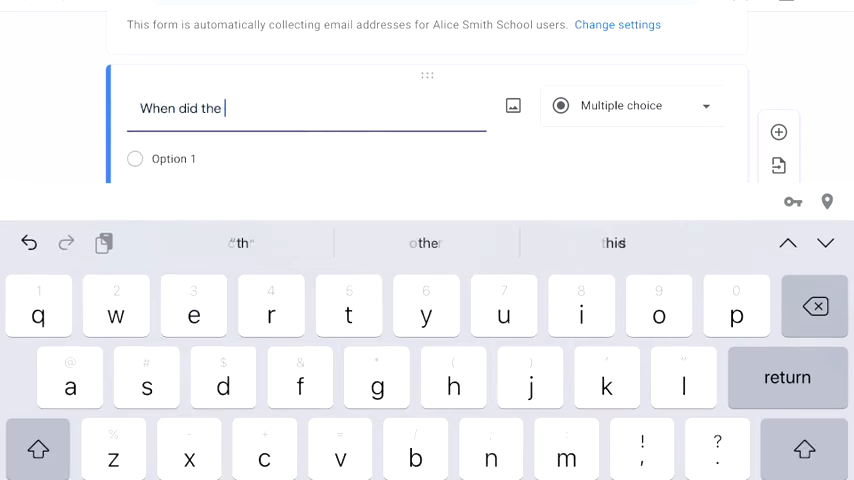
type("Aztec c")
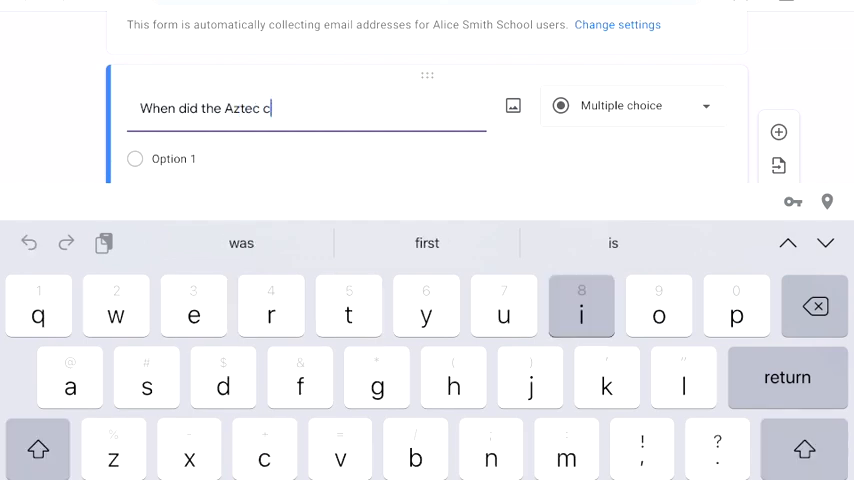
type("iviliz")
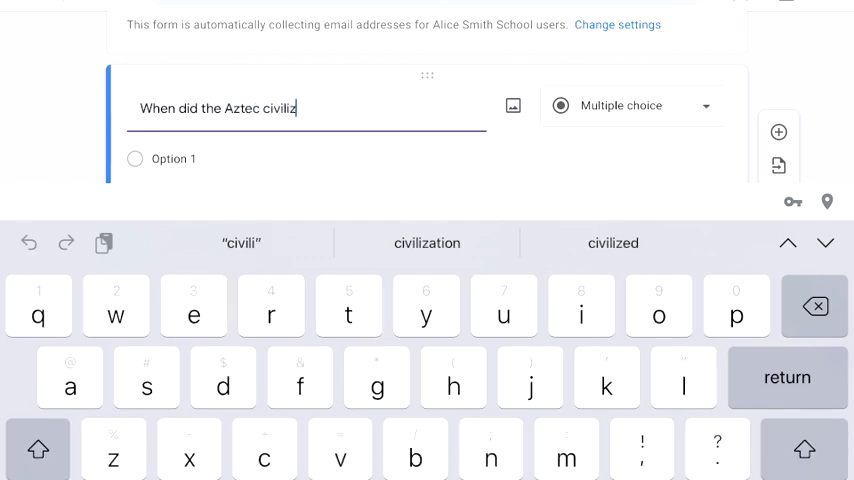
left_click(426, 242)
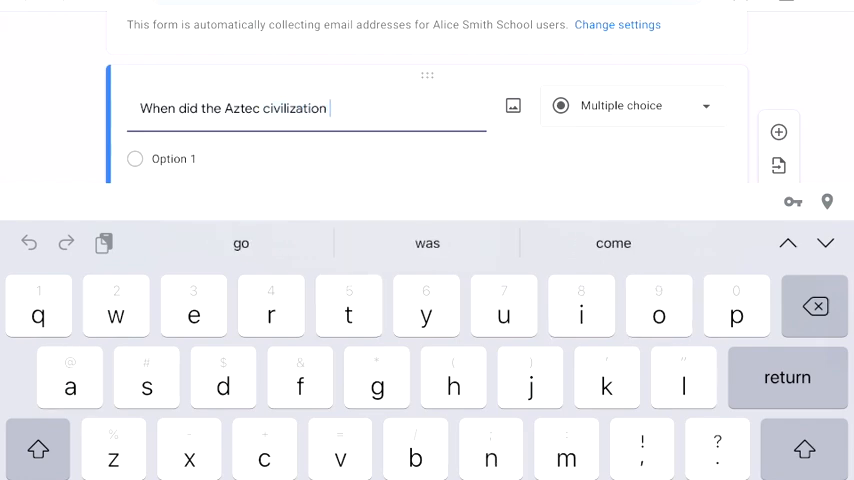
type("exist")
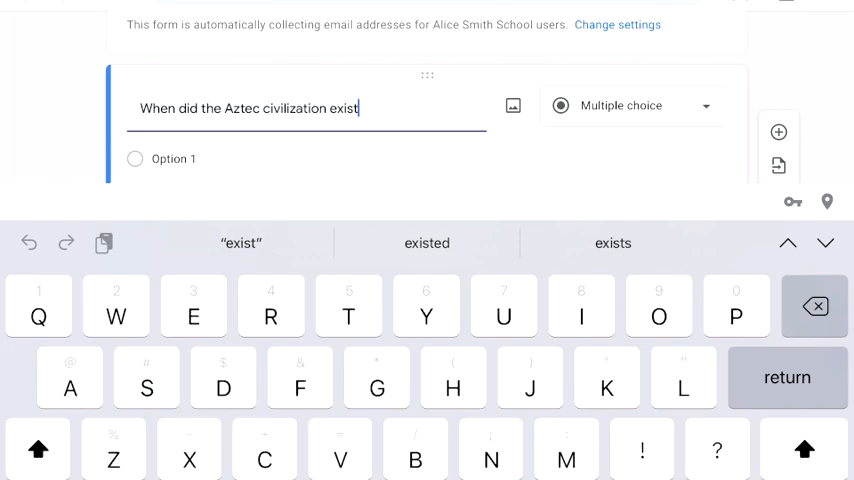
type("?")
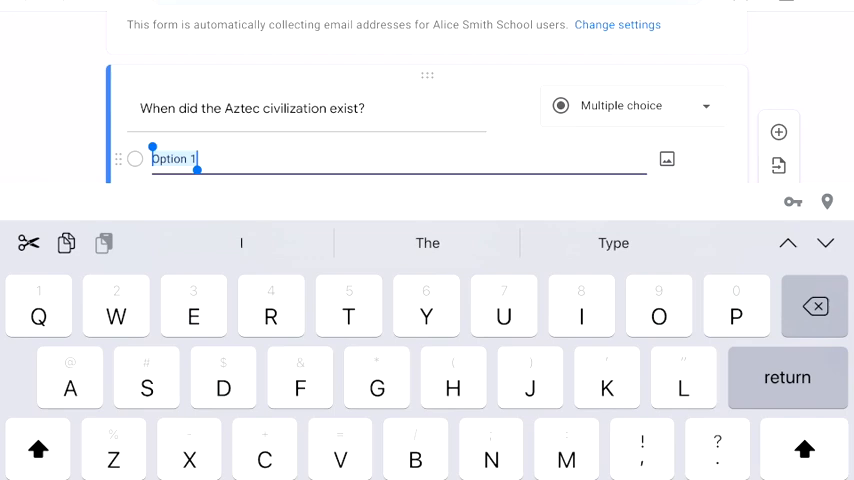
- Give the question the answer choices 1100, 1300-1500 and 1600
type("11")
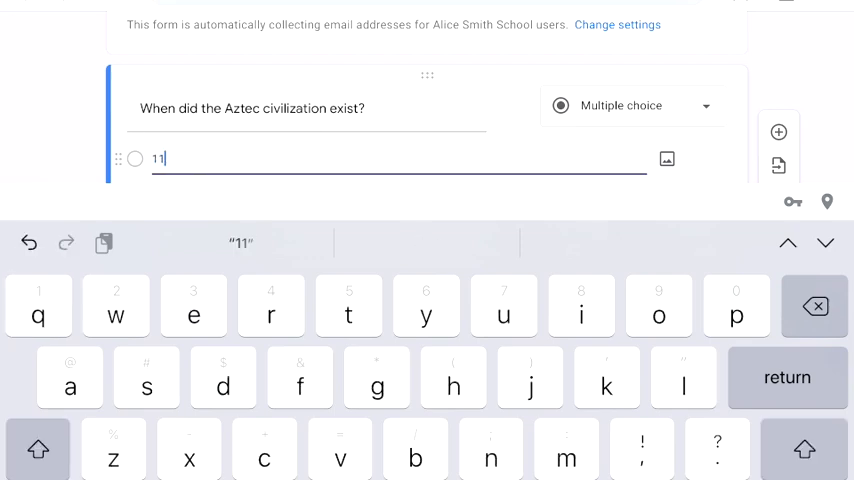
type("00")
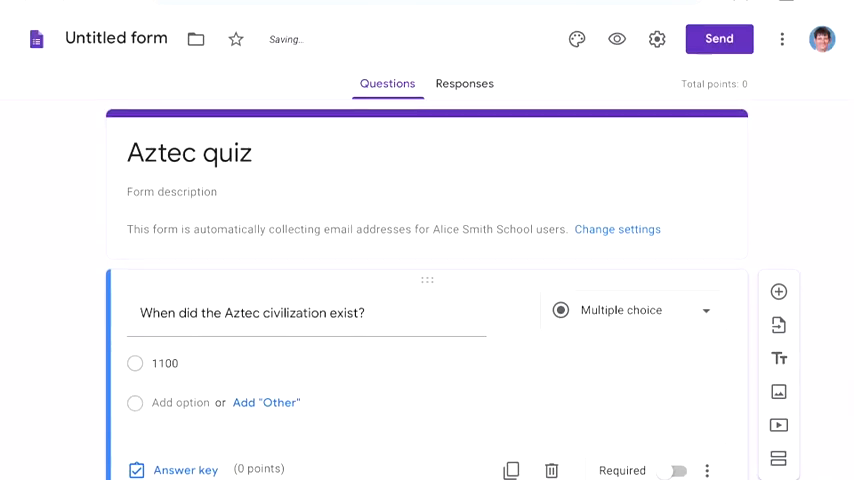
left_click(180, 402)
type("1300-")
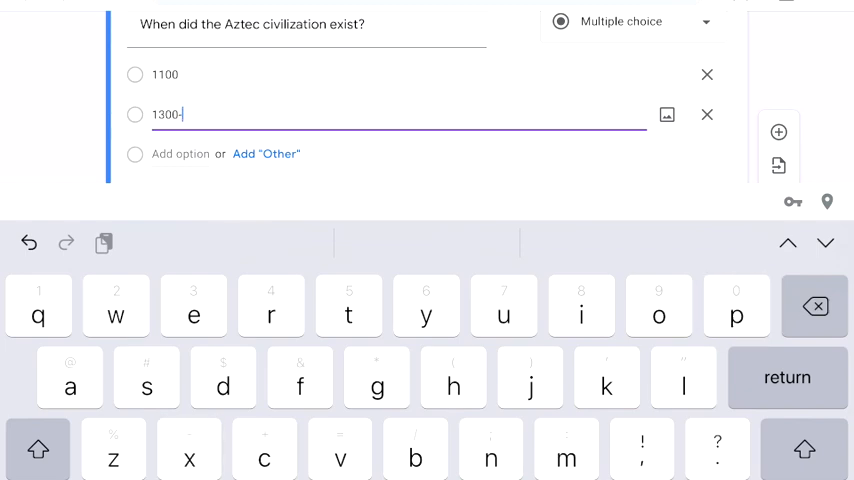
type("1500")
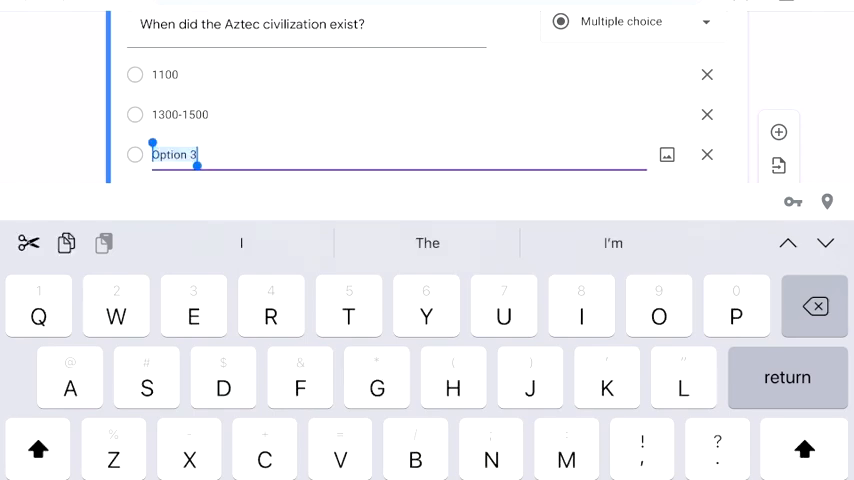
type("1")
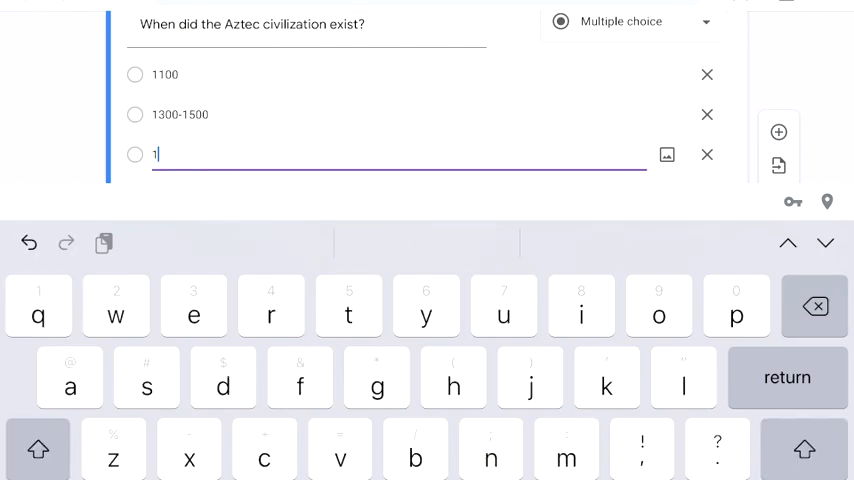
type("600")
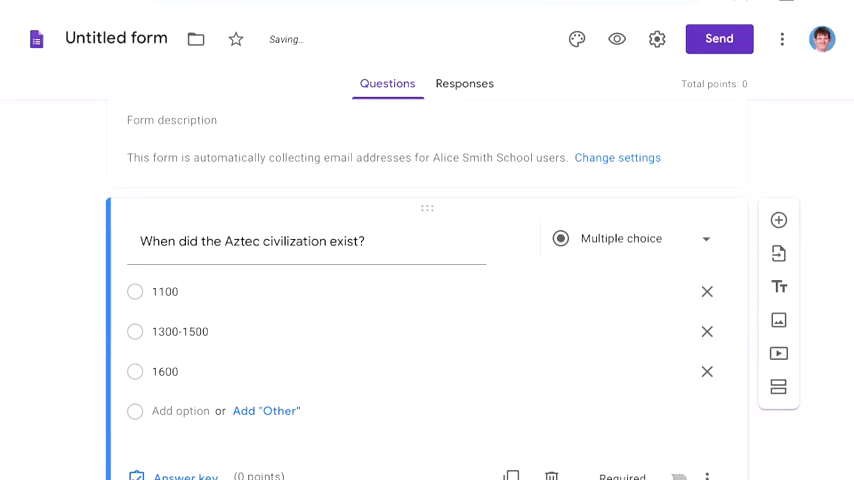
left_click(184, 476)
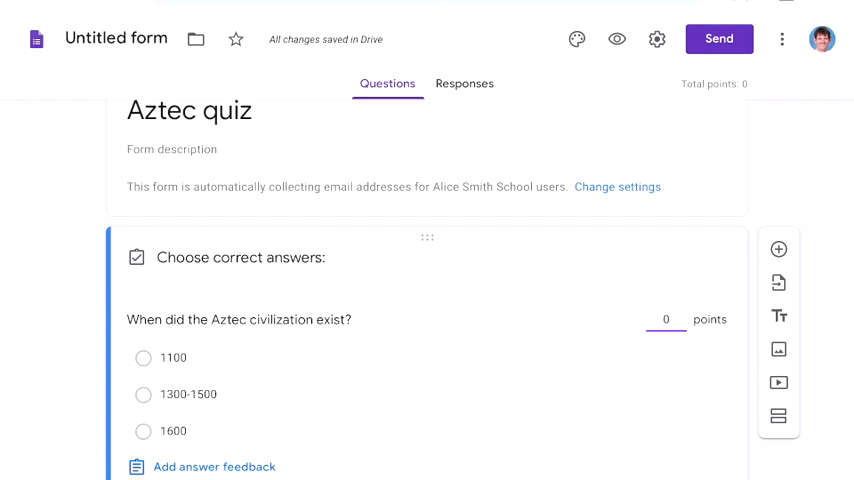
- Set 1300-1500 as the correct answer worth 5 points, then add a blank question below
left_click(144, 394)
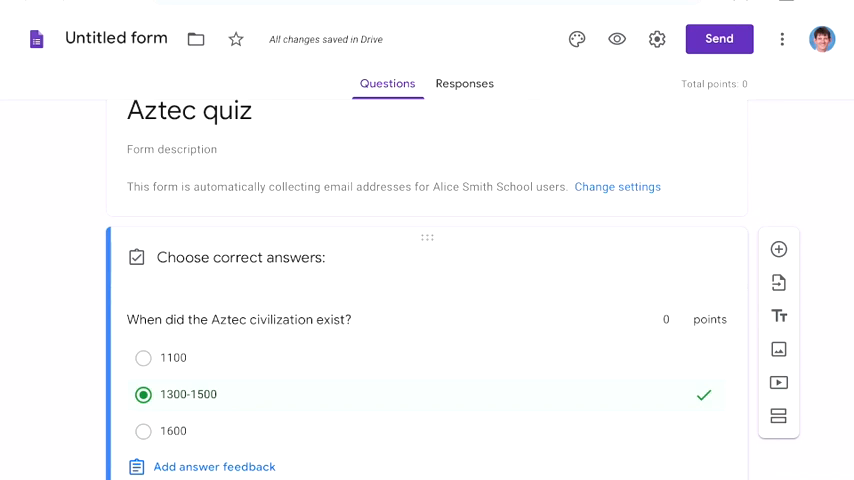
left_click(664, 320)
type("5")
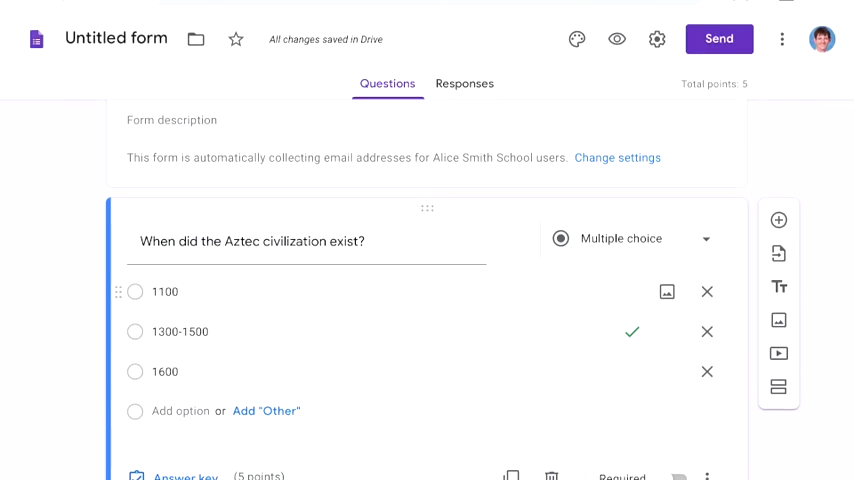
left_click(778, 220)
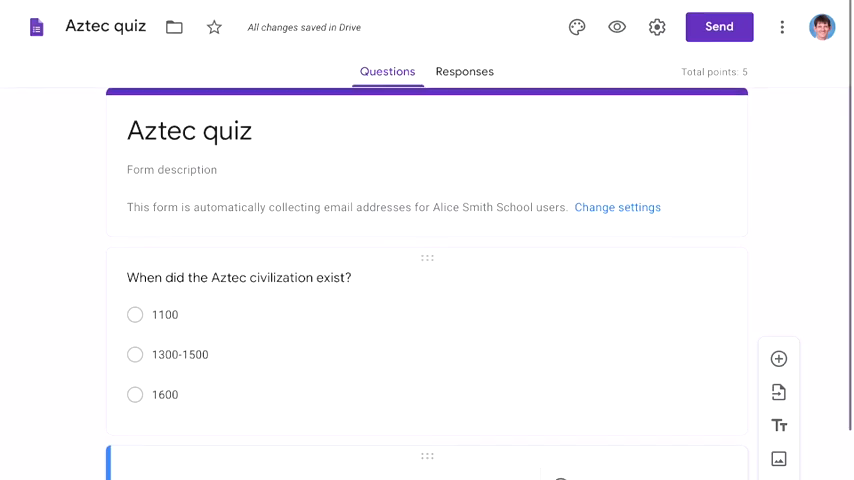
- Switch on Required for the Aztec civilization question
double_click(178, 354)
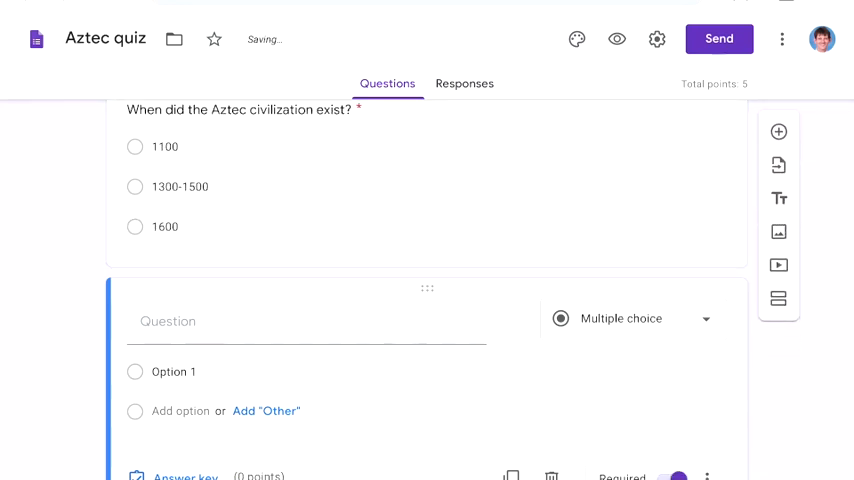
scroll("up", 3)
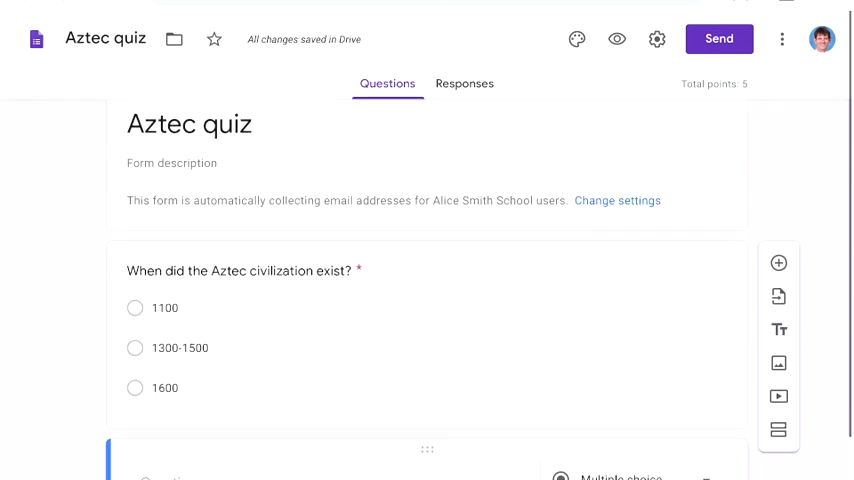
scroll("down", 3)
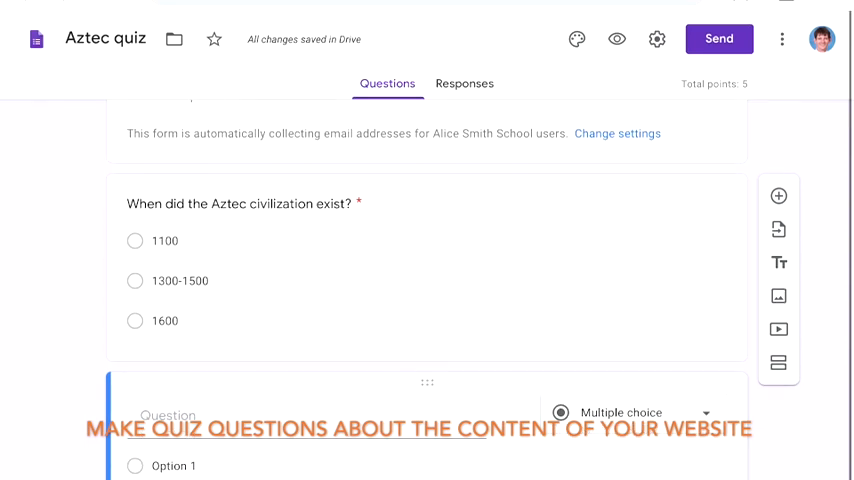
scroll("down", 3)
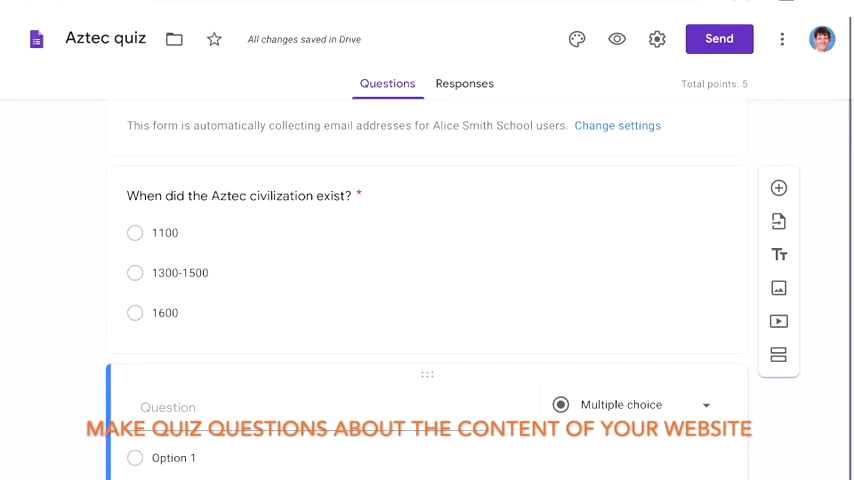